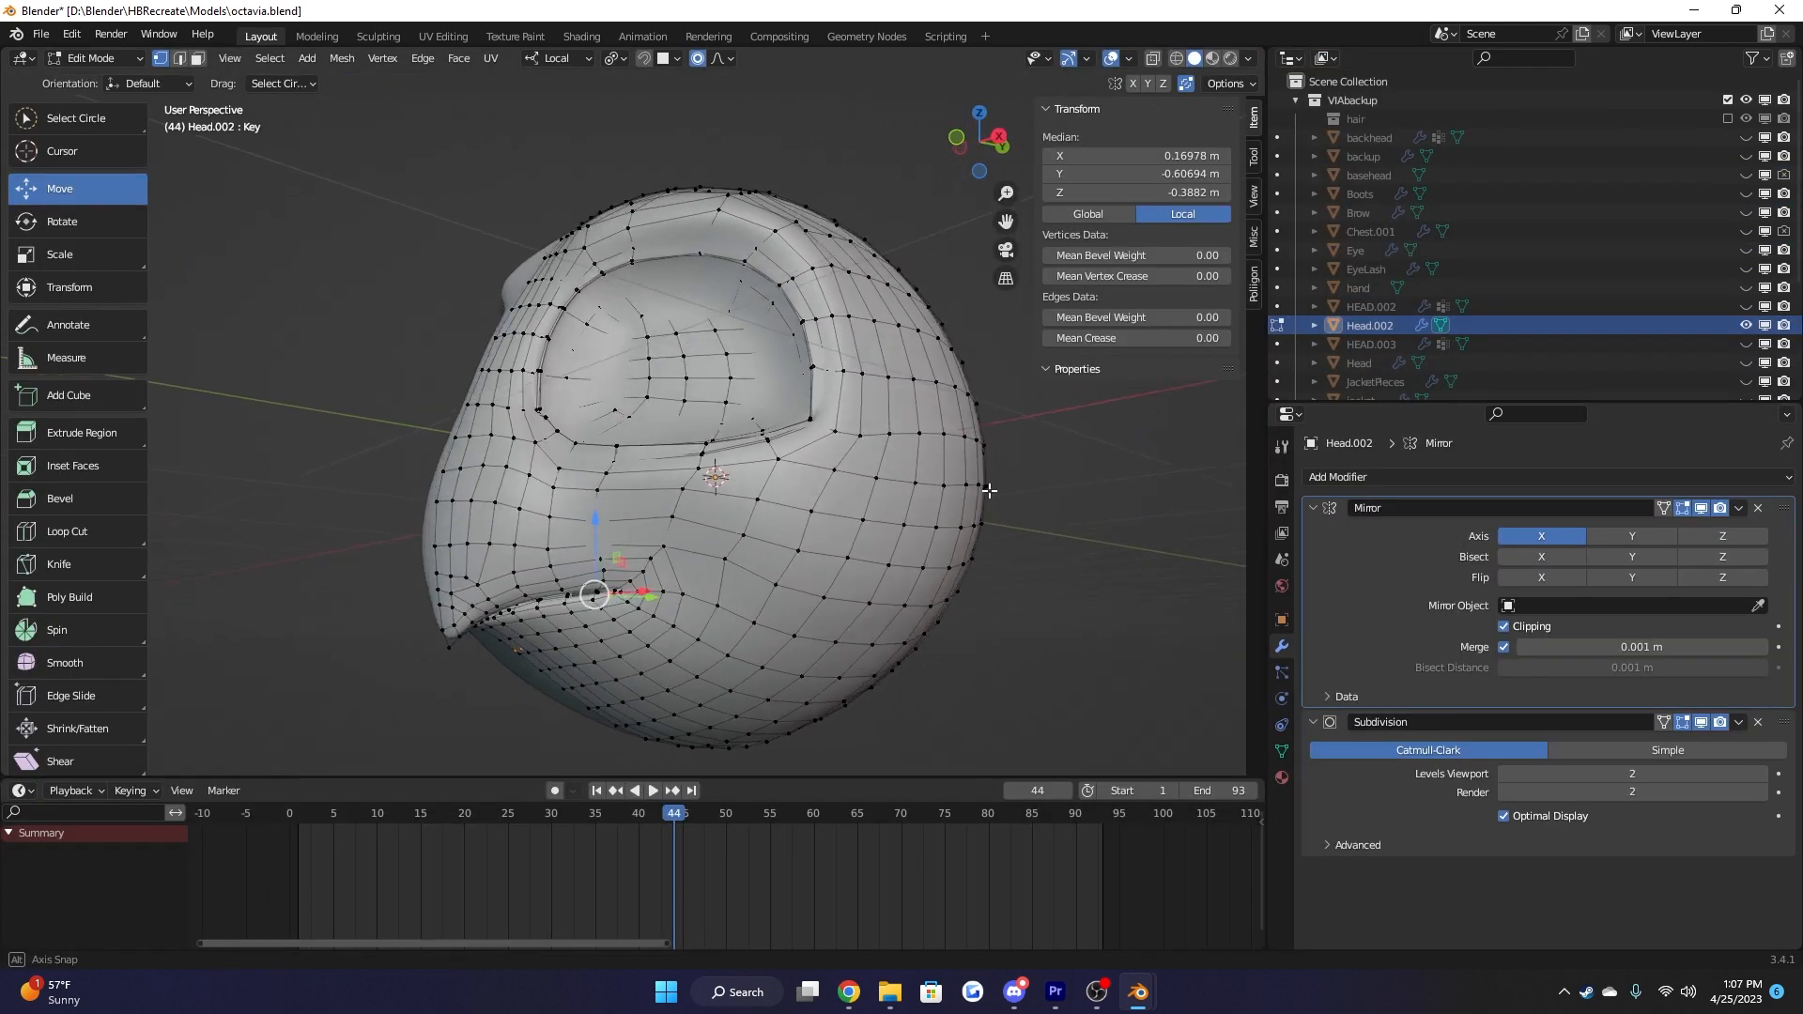
Switch the octavia head mesh back to Object Mode to show the white head with red eyes and lashes
key(Tab)
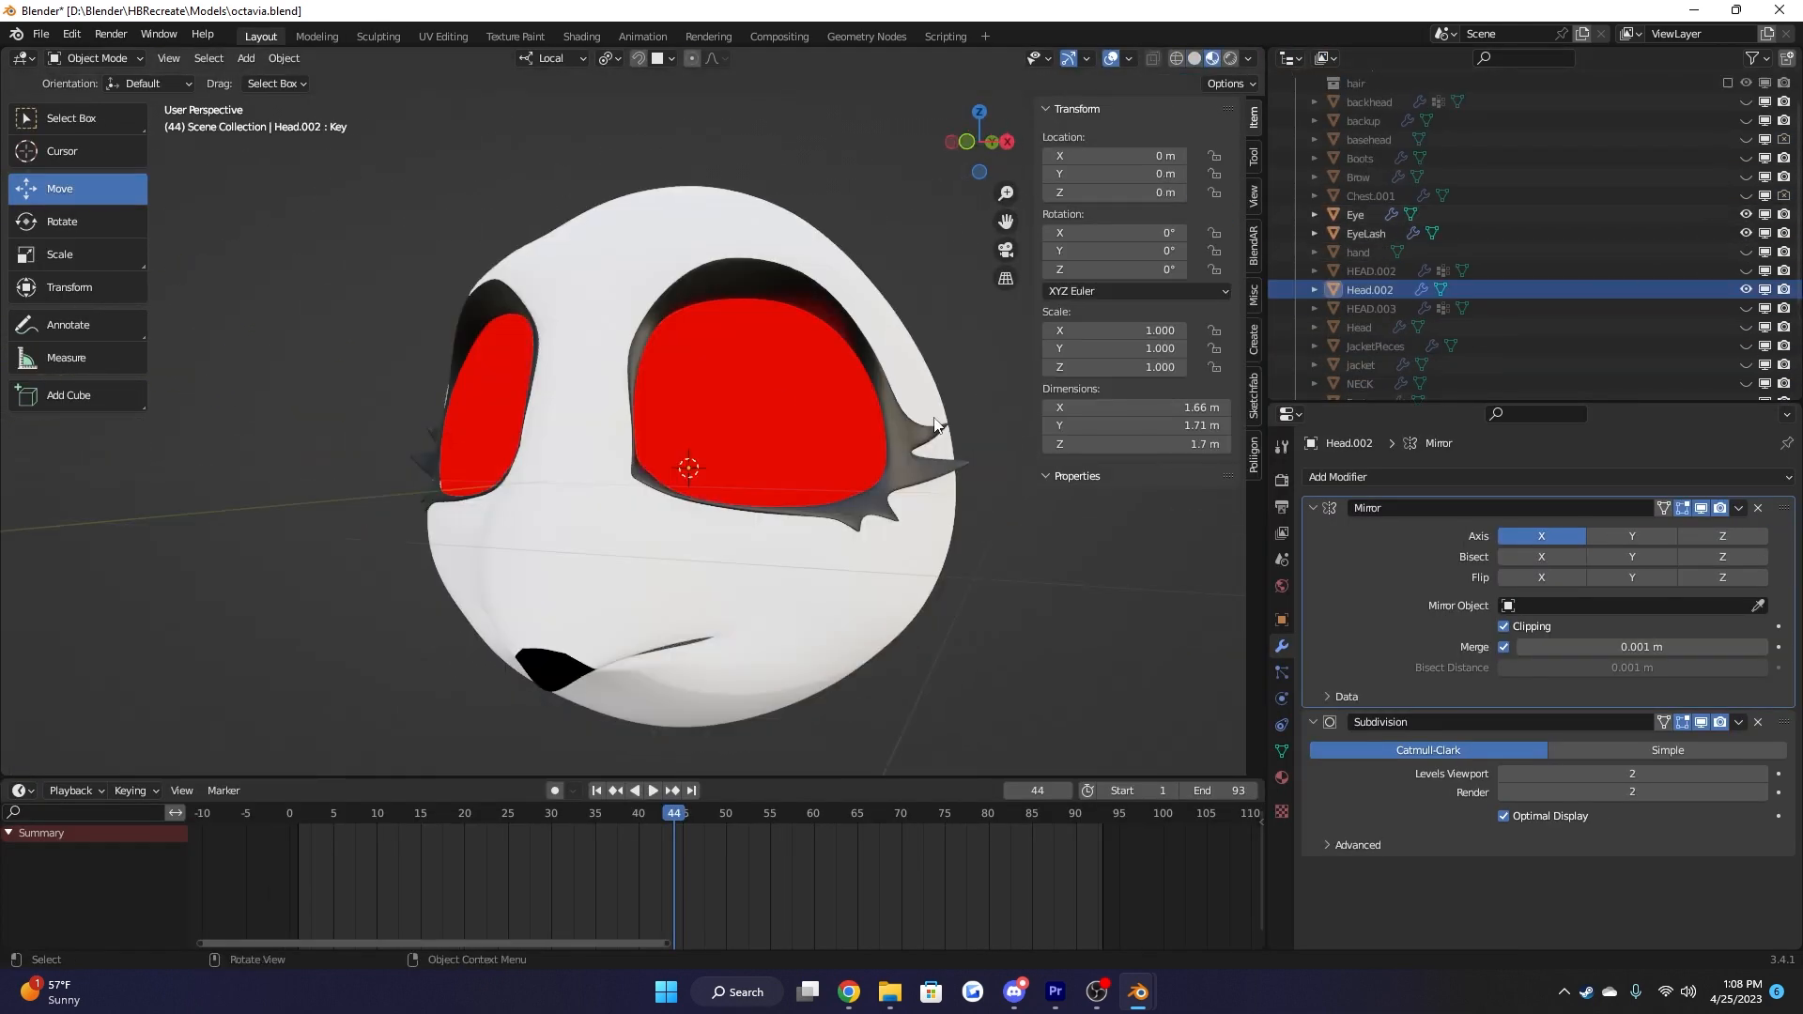